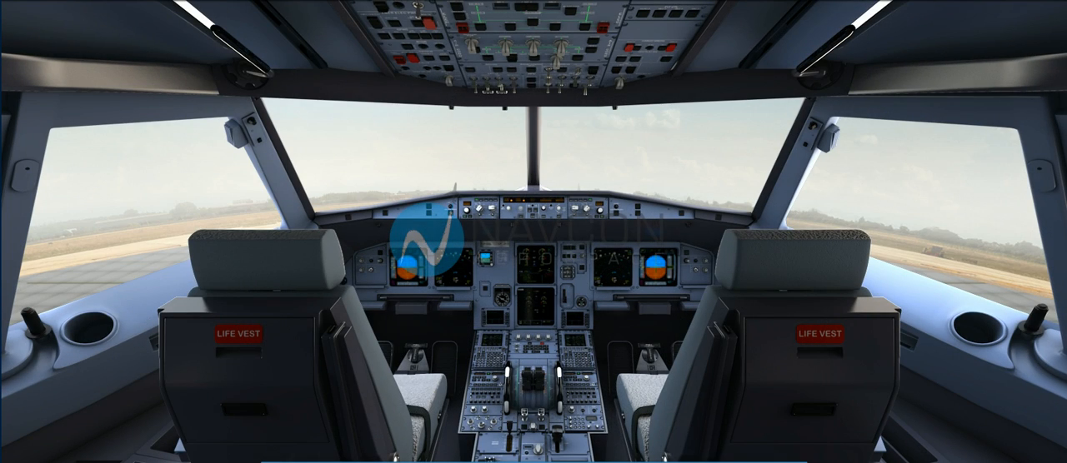
Enlarge the upper ECAM into the Primary Engine Indications view showing N1, EGT, N2 and FF.
click(533, 267)
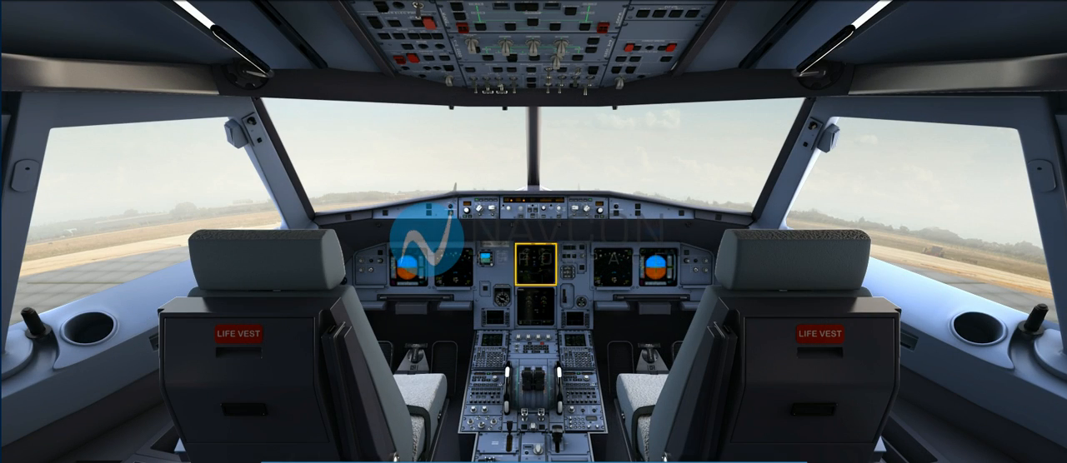
click(534, 270)
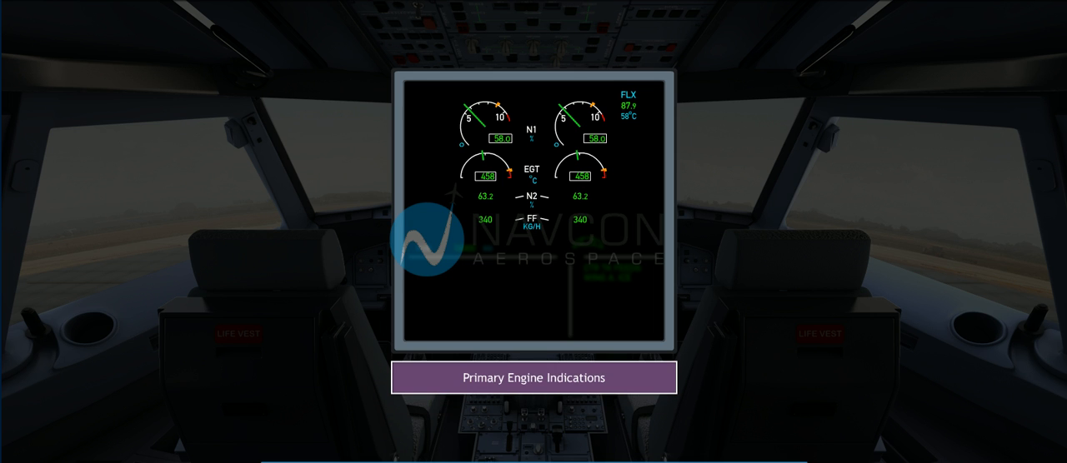